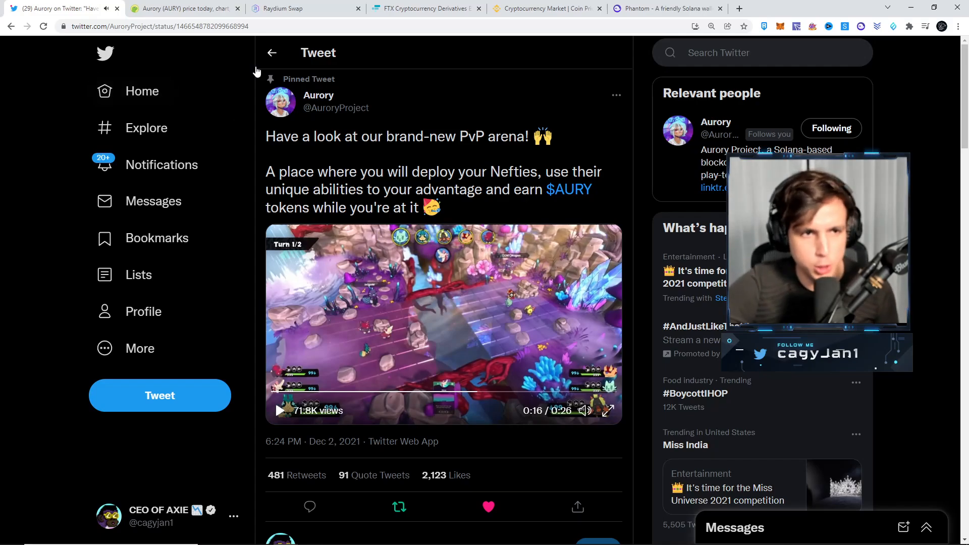
# Switch to the CoinGecko Aurory (AURY) price page showing $13.54
pyautogui.click(182, 8)
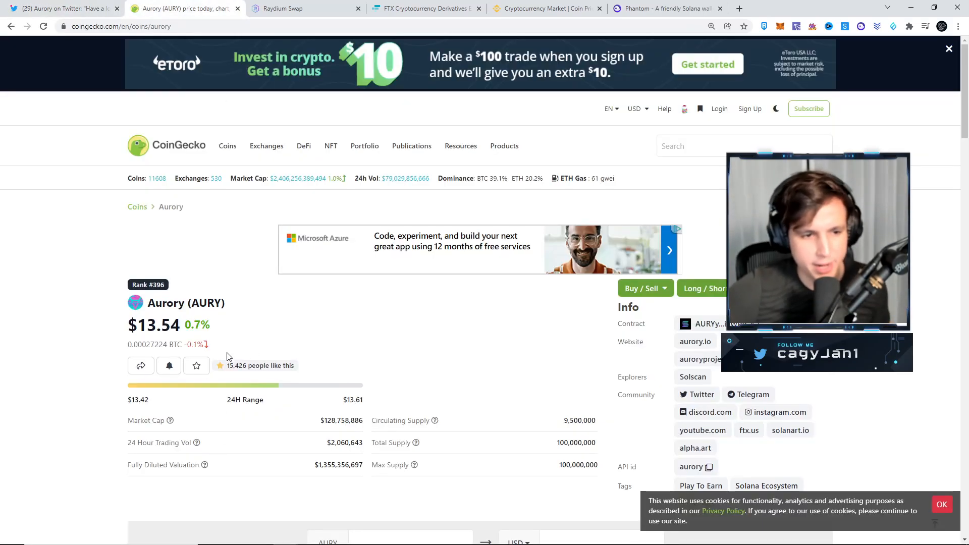
pyautogui.moveTo(435, 412)
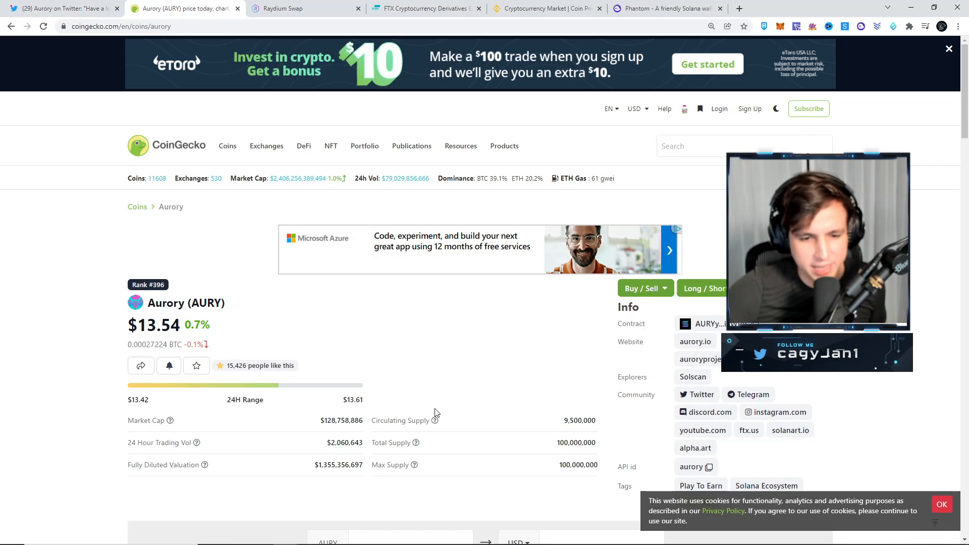
pyautogui.scroll(-3)
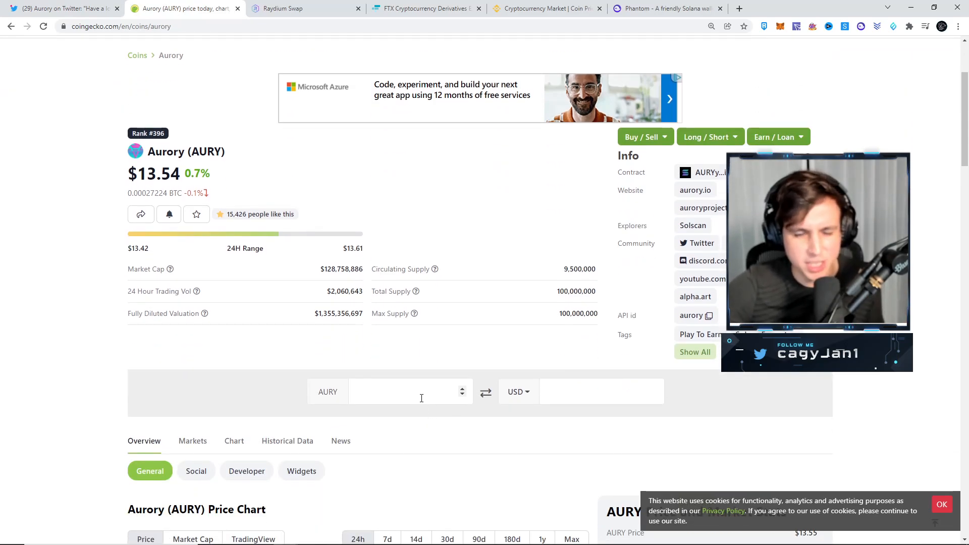
pyautogui.moveTo(418, 396)
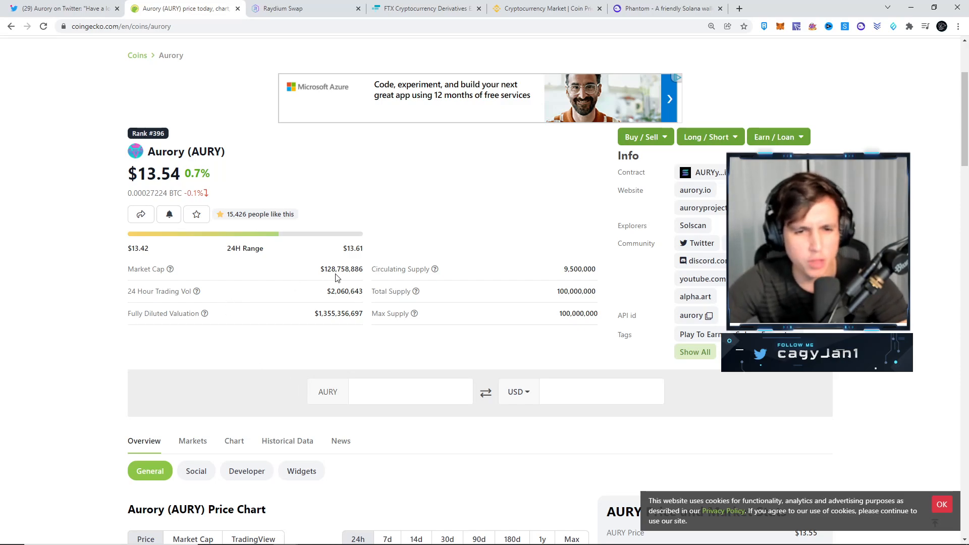
pyautogui.moveTo(303, 295)
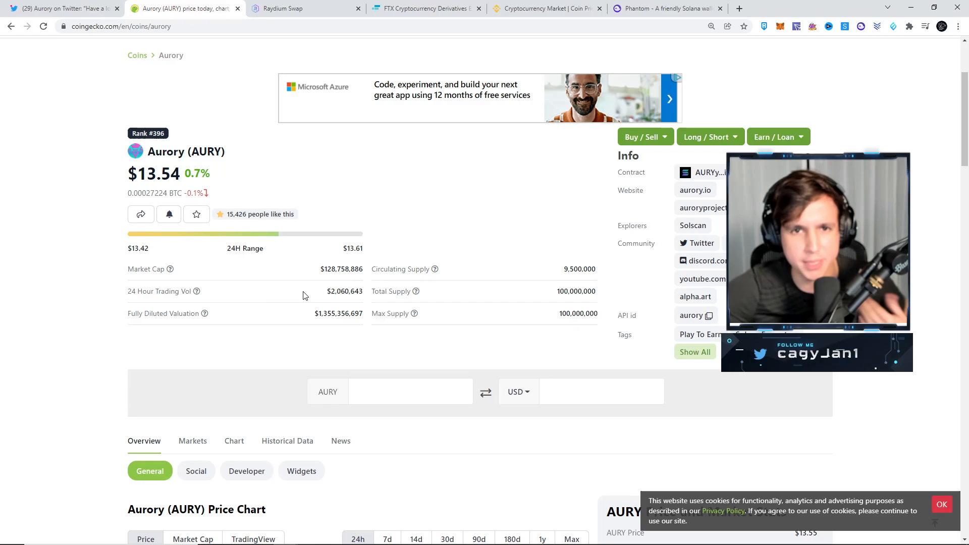
pyautogui.click(666, 8)
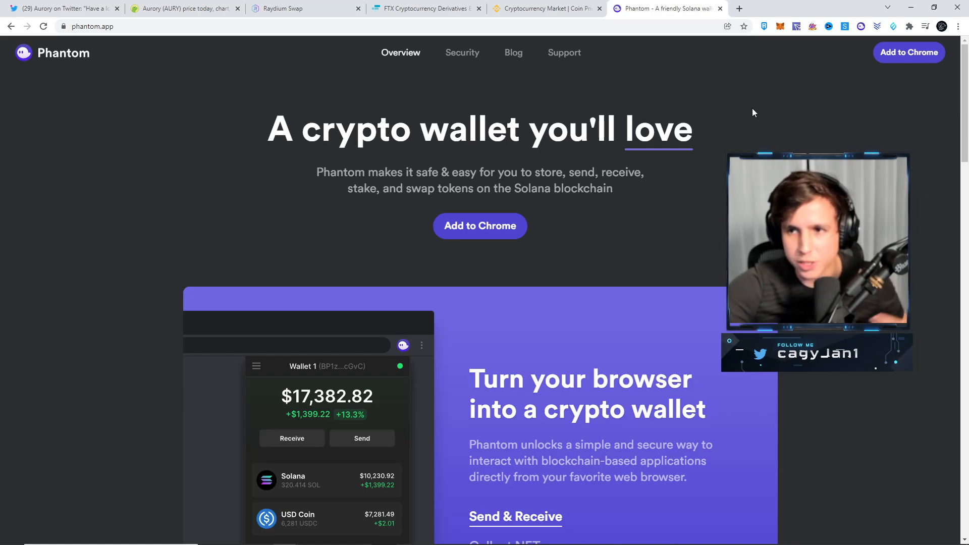
pyautogui.moveTo(886, 4)
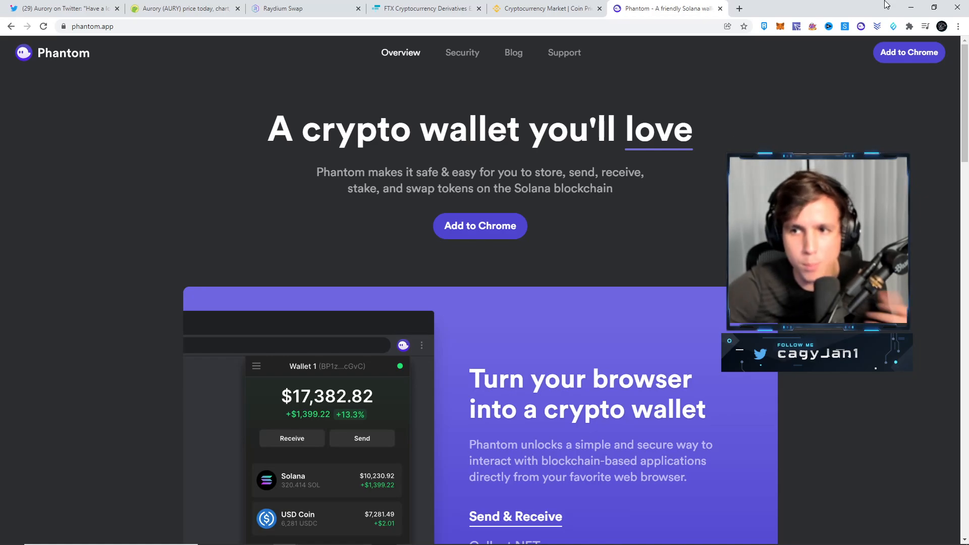
pyautogui.moveTo(861, 26)
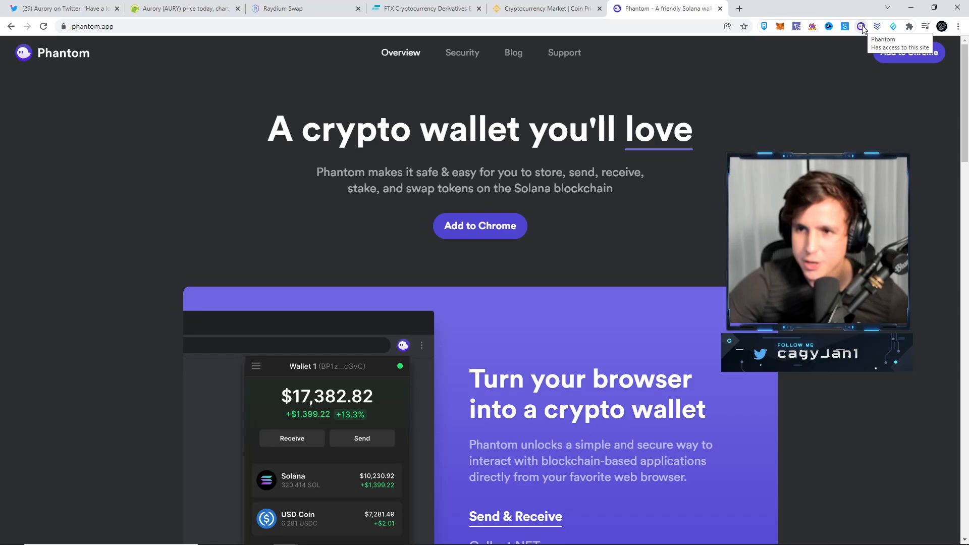
# Check the Phantom wallet, then switch to Binance markets listing SOL at $170.45
pyautogui.click(860, 26)
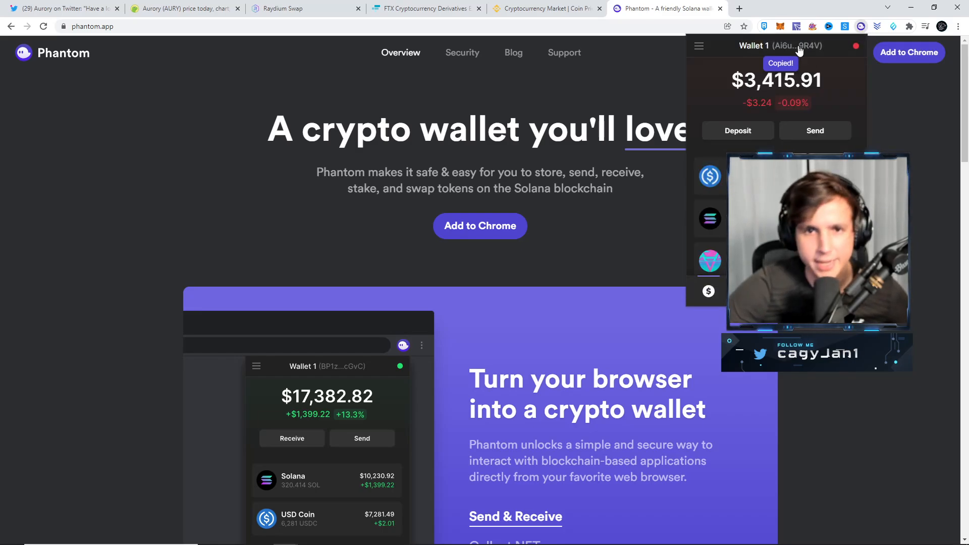
pyautogui.click(546, 8)
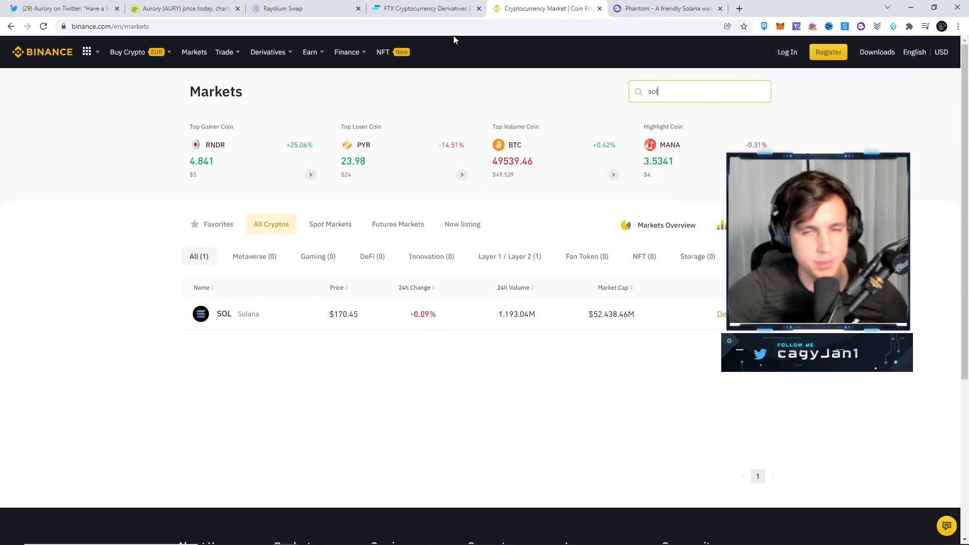
# View the FTX homepage and Phantom wallet ($3,415.57), then go to Raydium's swap page
pyautogui.click(425, 8)
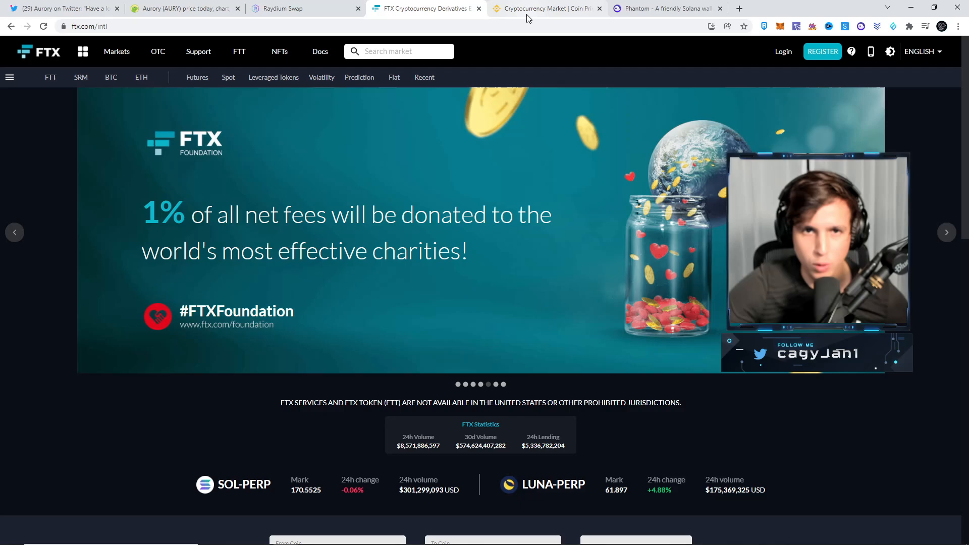
pyautogui.moveTo(546, 8)
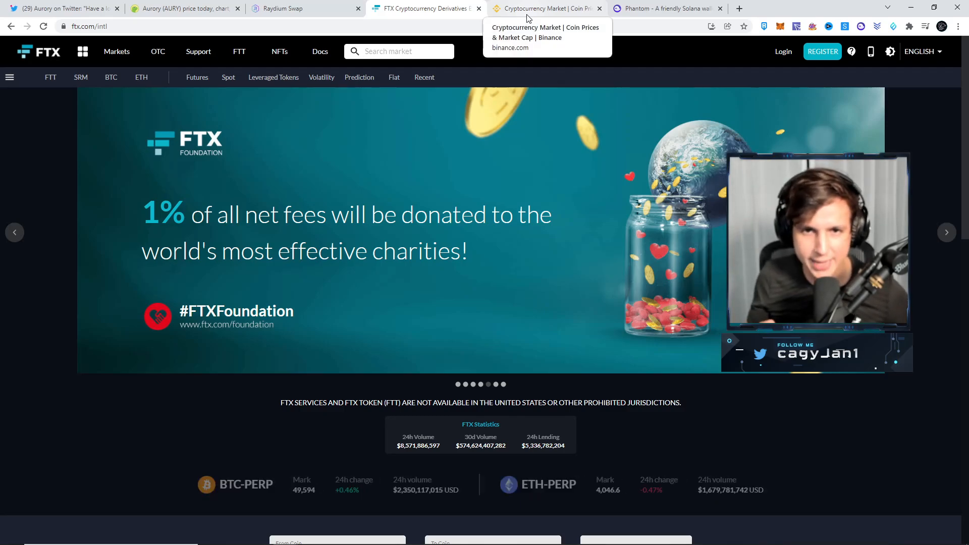
pyautogui.click(664, 8)
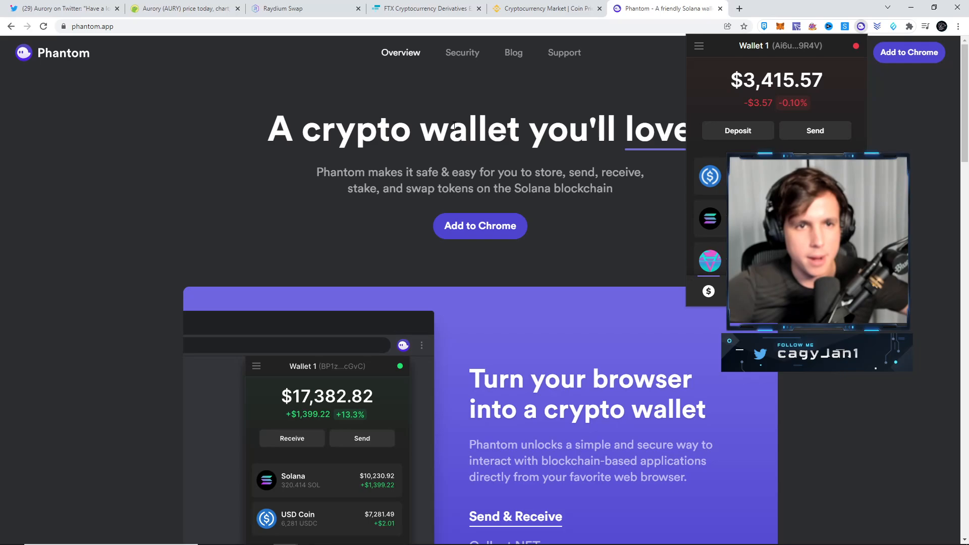
pyautogui.click(303, 8)
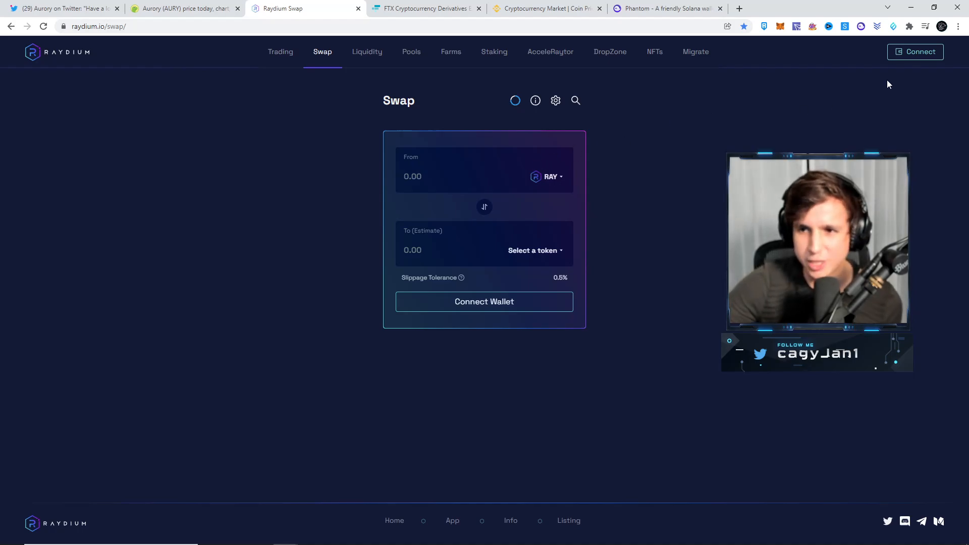
pyautogui.moveTo(661, 215)
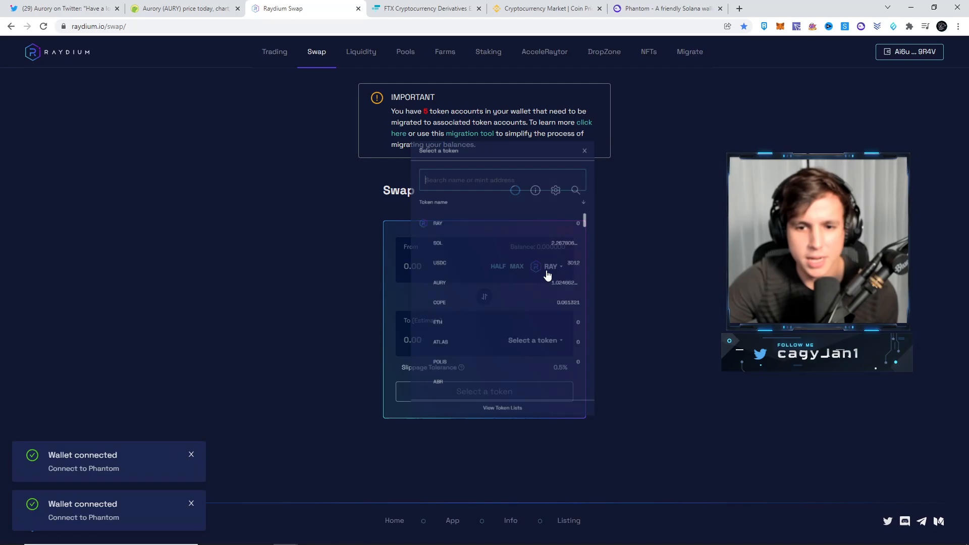
# Search for SOL as the swap's source token and pick AURY as the destination
pyautogui.write('sol')
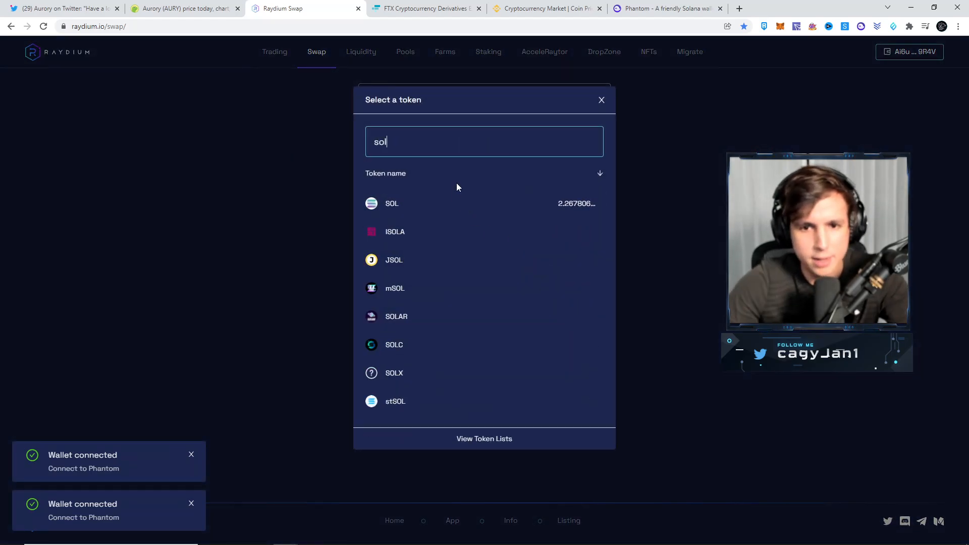
pyautogui.click(391, 203)
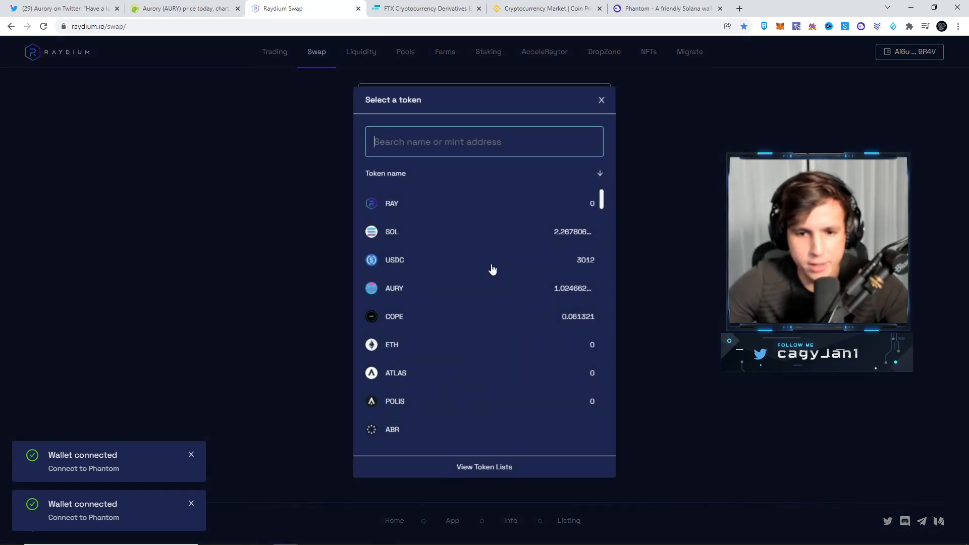
pyautogui.click(394, 288)
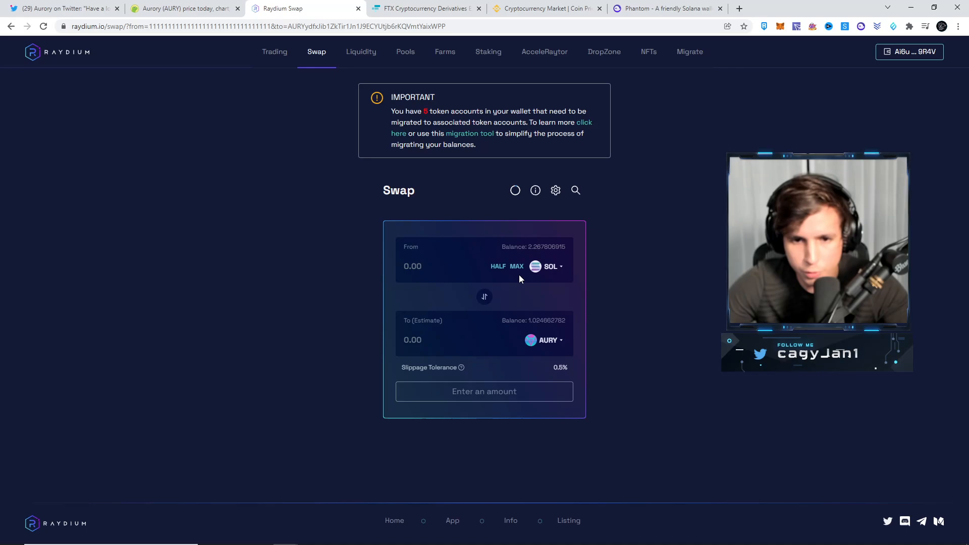
# Enter 1 SOL for about 12.46 AURY, approve the setup transaction, and submit the swap
pyautogui.click(517, 266)
pyautogui.write('1')
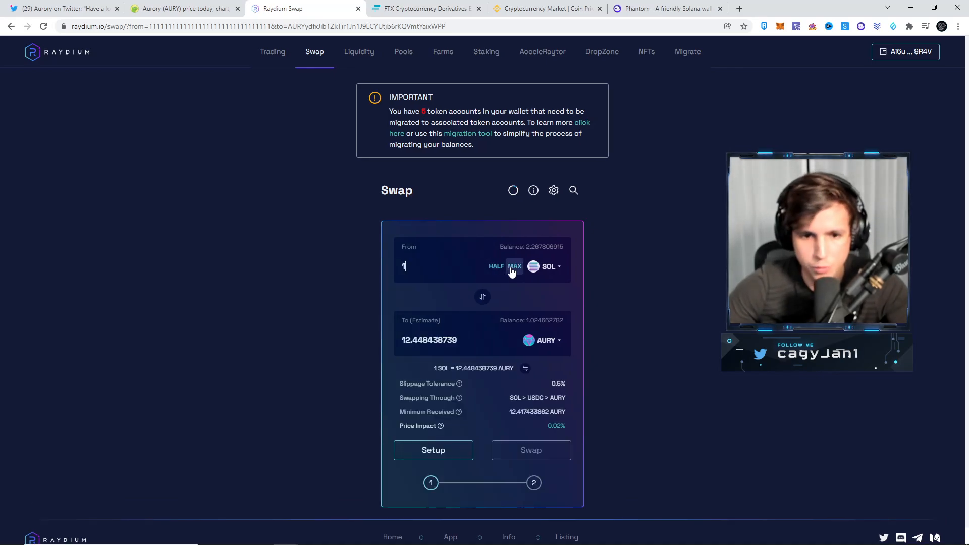
pyautogui.click(433, 449)
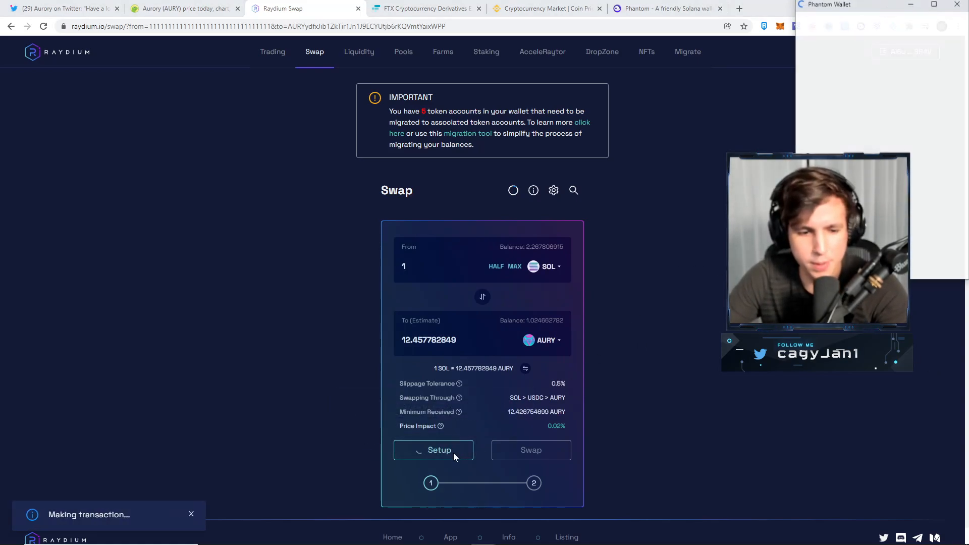
pyautogui.click(433, 450)
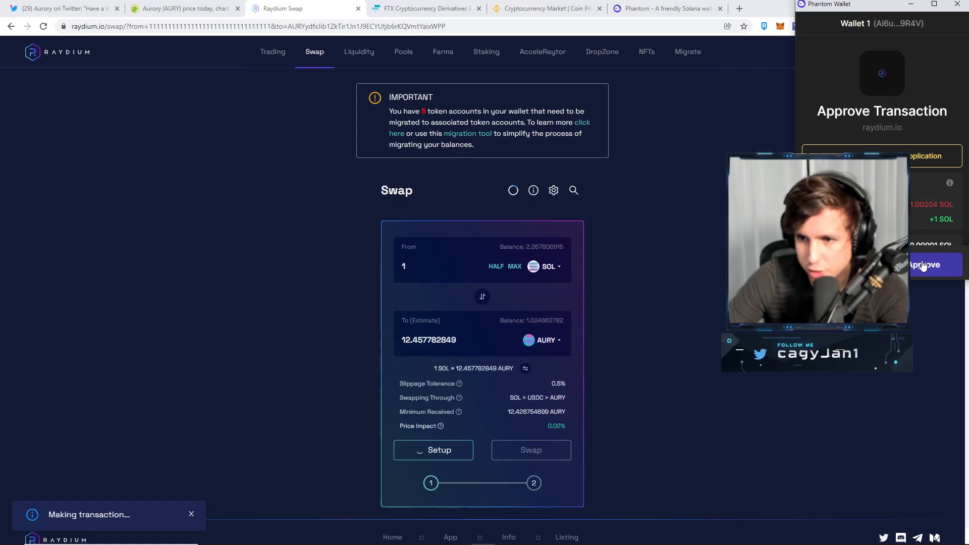
pyautogui.click(925, 265)
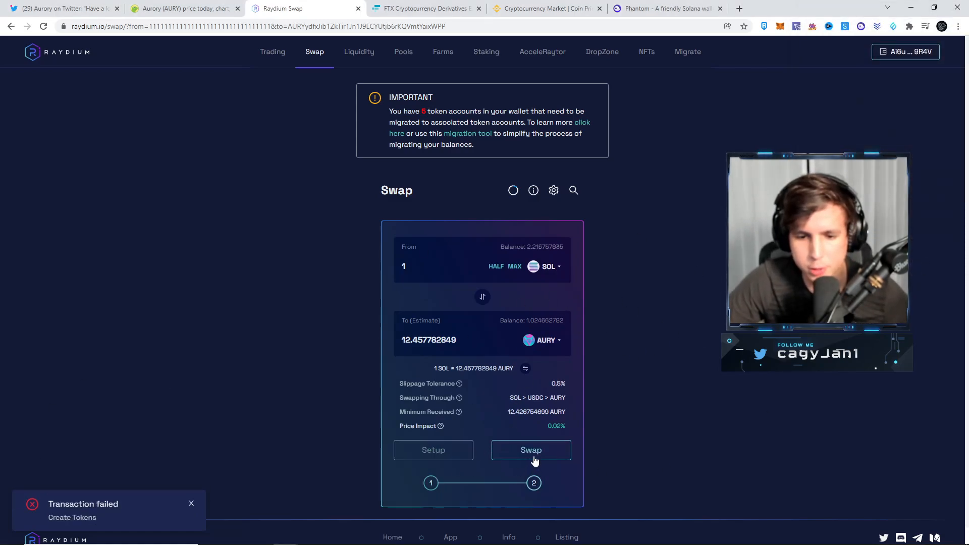
pyautogui.click(531, 449)
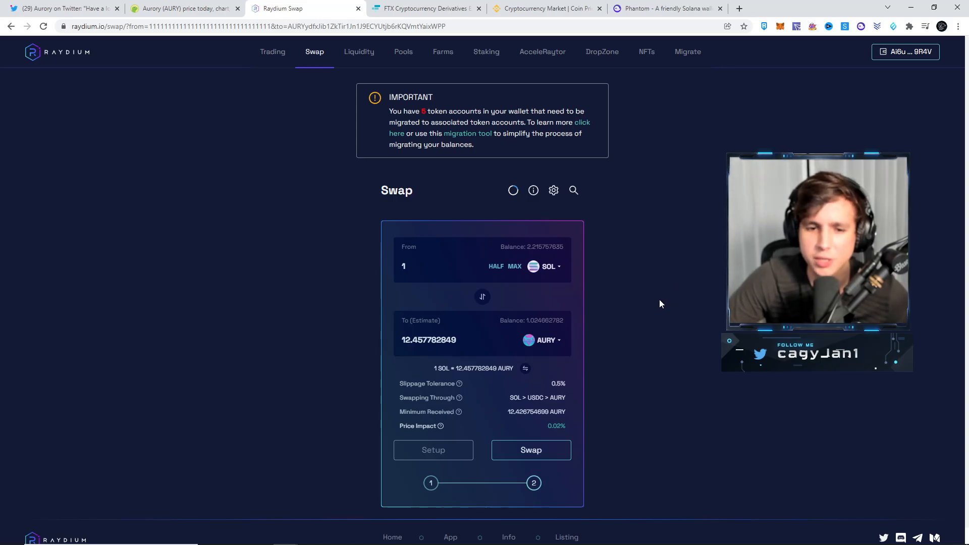
pyautogui.moveTo(643, 309)
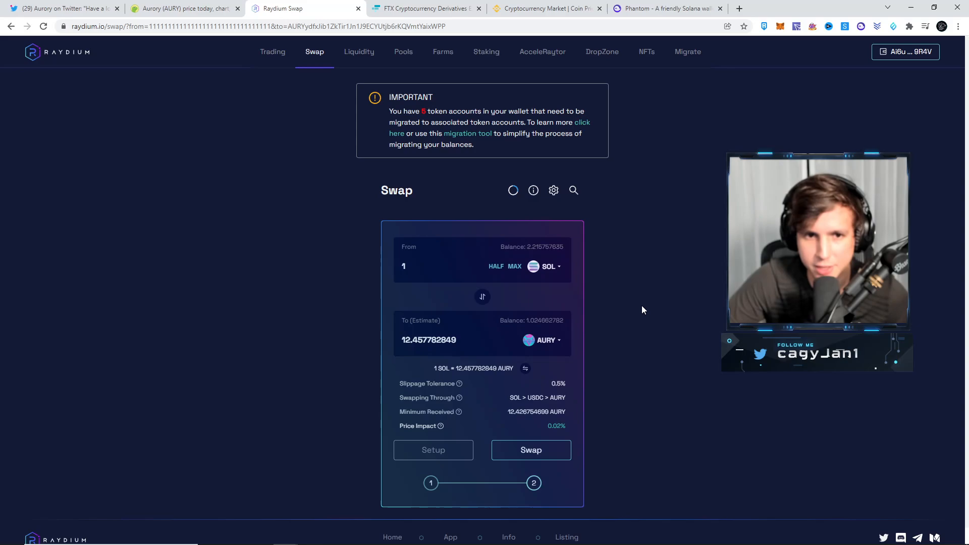
pyautogui.moveTo(646, 313)
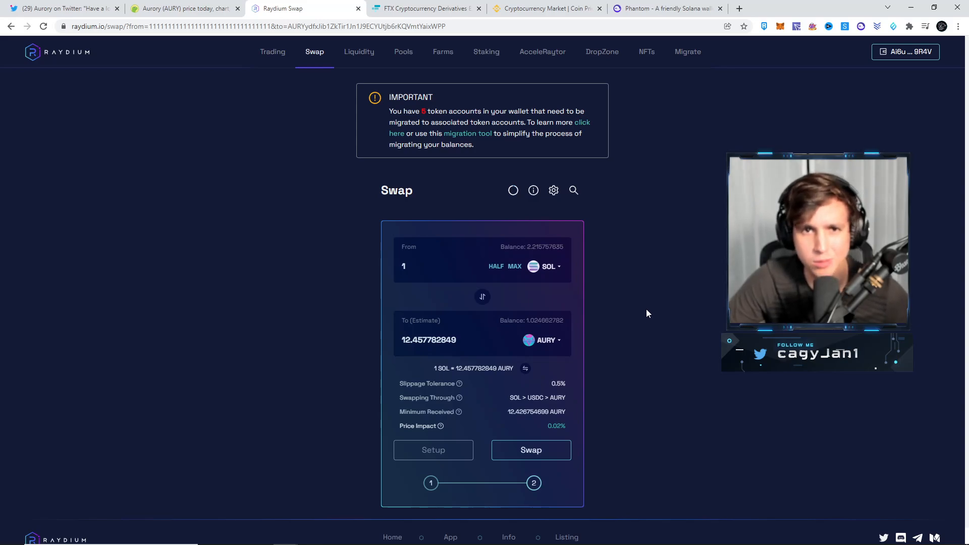